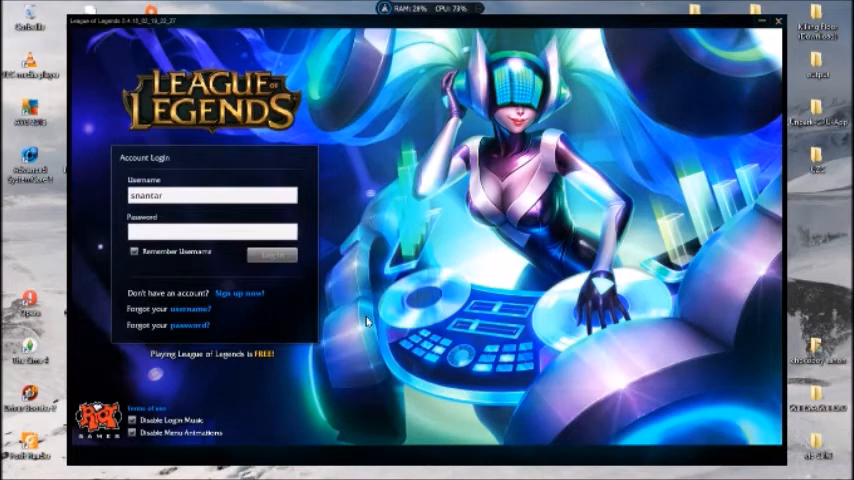
pyautogui.moveTo(375, 322)
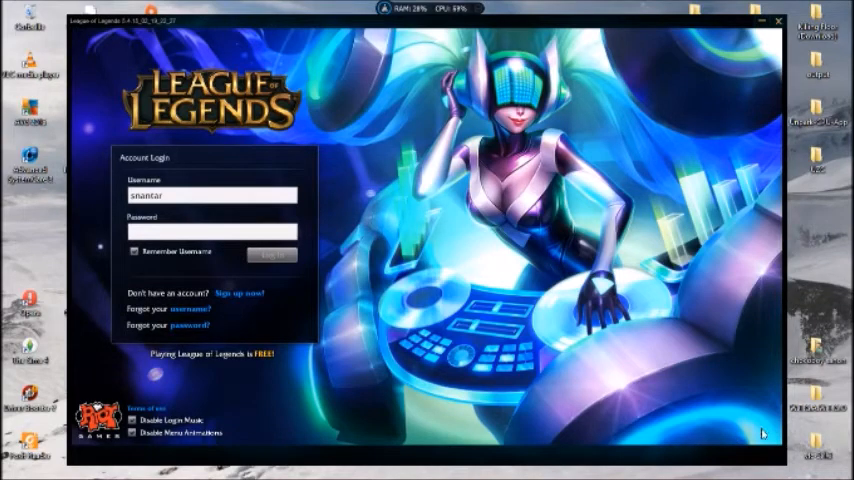
pyautogui.moveTo(242, 407)
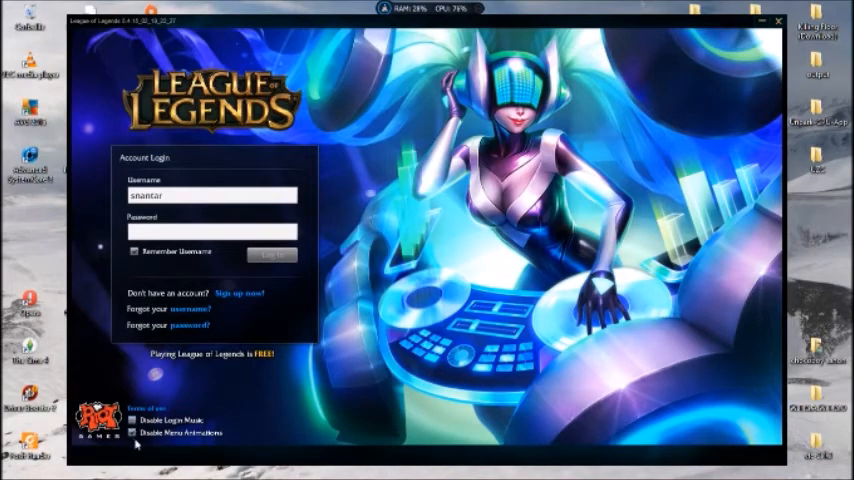
pyautogui.moveTo(133, 433)
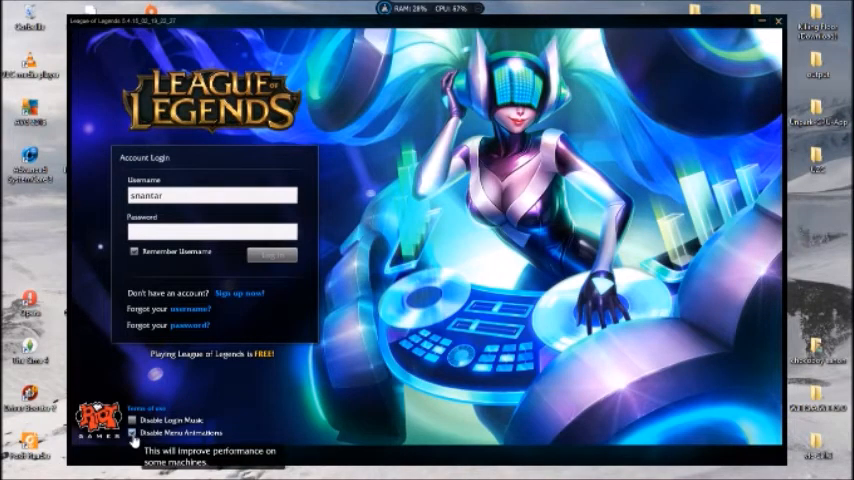